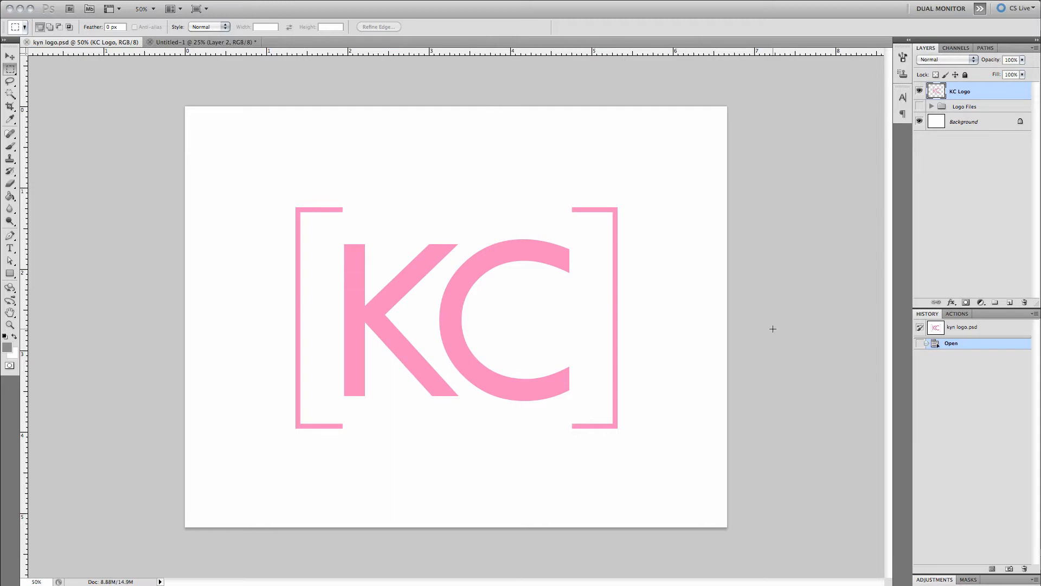
Step: Start a new document set to 3000 × 3000 pixels at 300 pixels/inch
key("cmd")
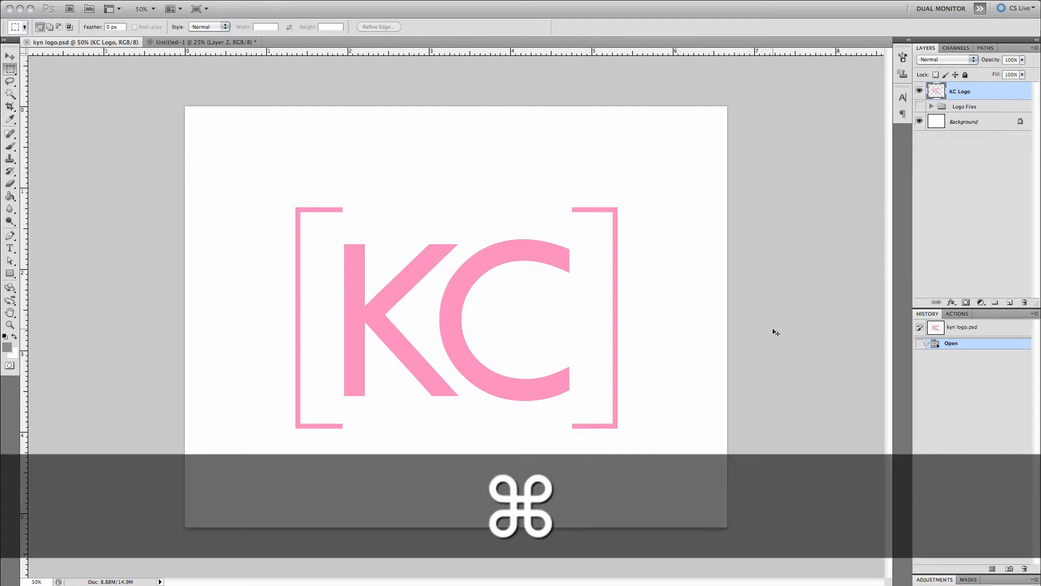
key("cmd+n")
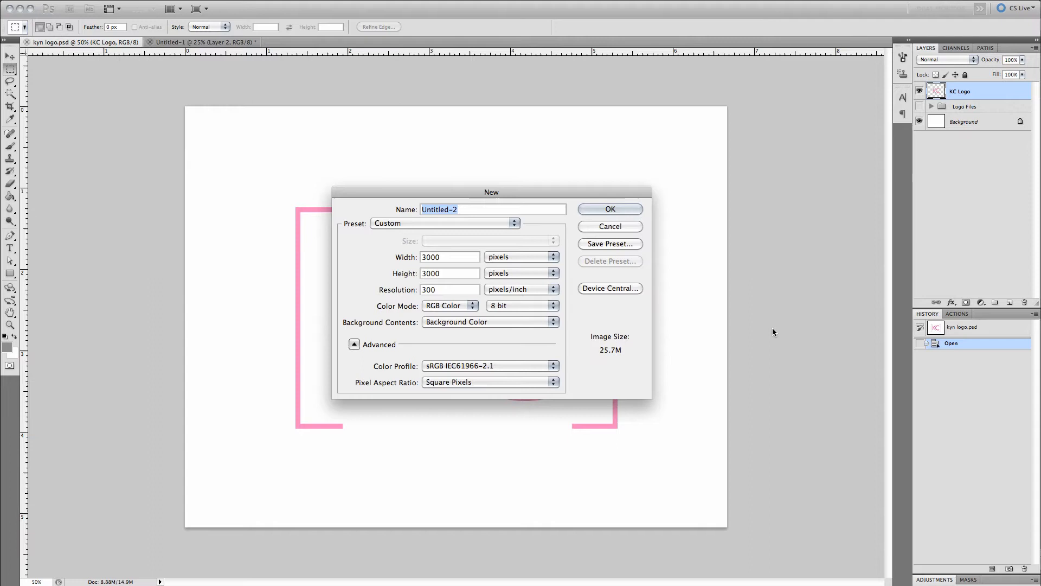
Step: Create the 3000 × 3000 document and draw a grey rectangle shape layer
left_click(609, 209)
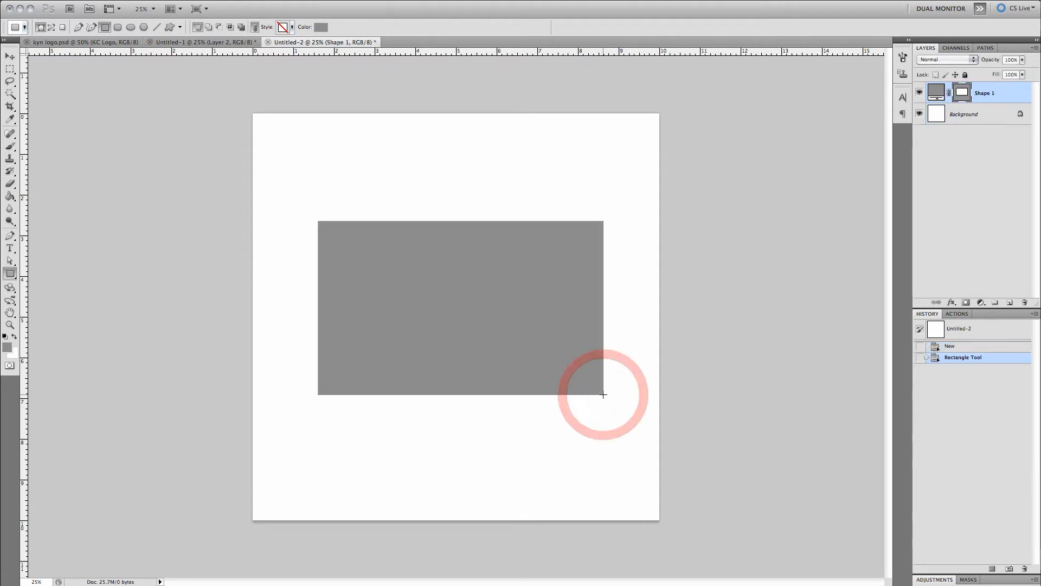
Step: Give Shape 1 a pink 32 px stroke positioned on the inside edge
double_click(985, 92)
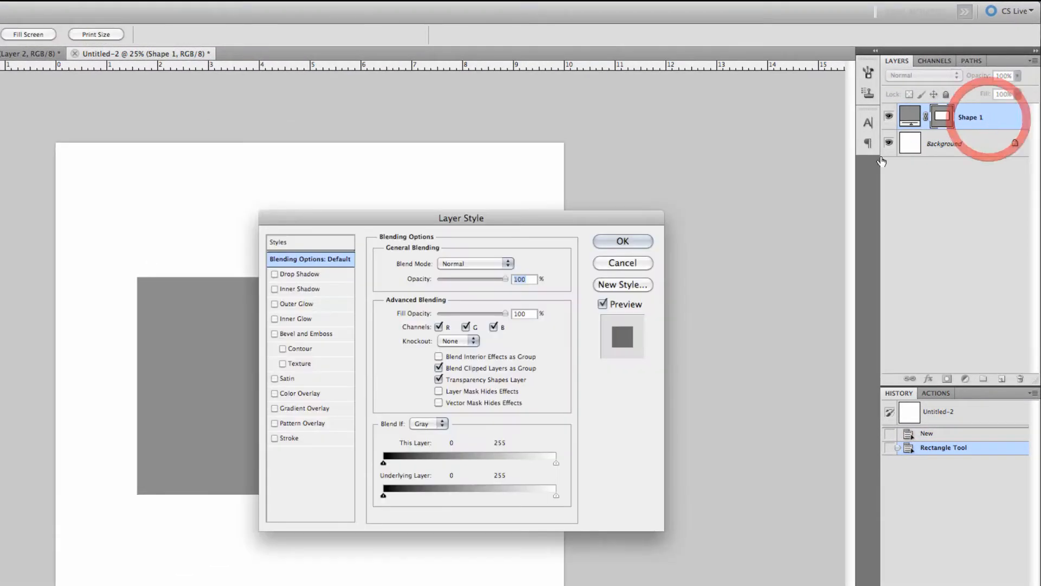
left_click(290, 437)
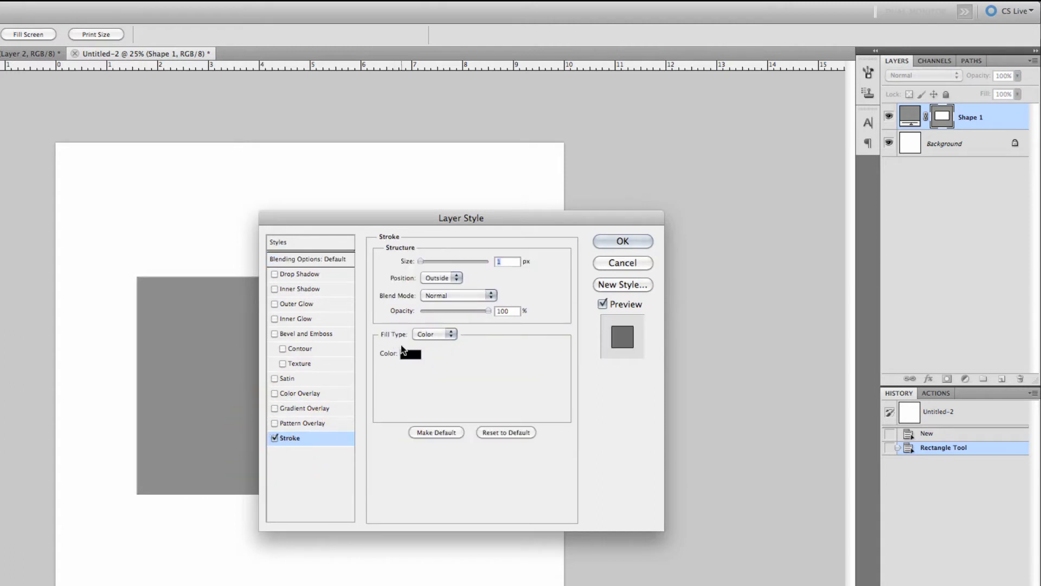
left_click(412, 354)
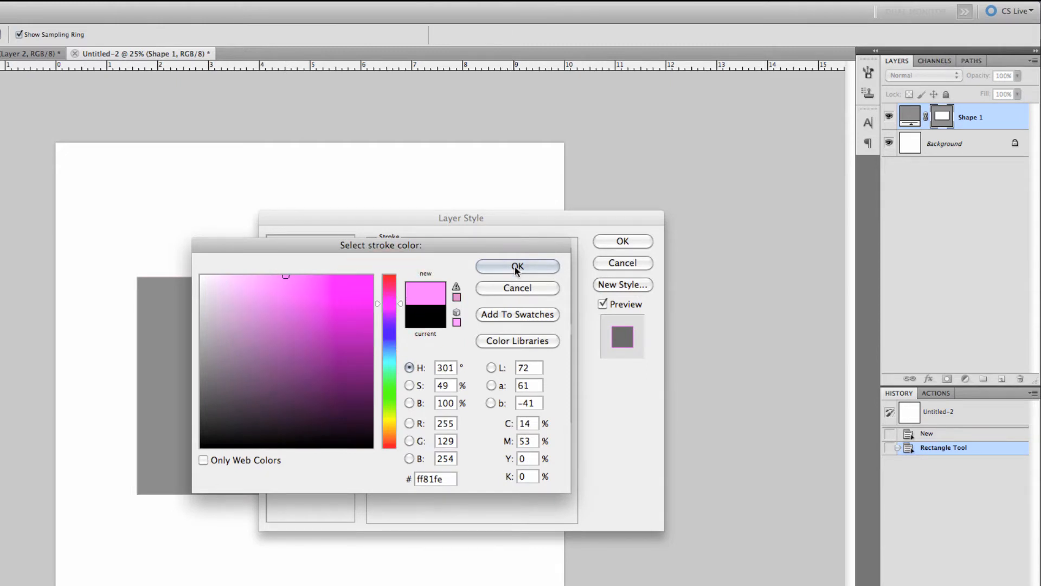
left_click(517, 267)
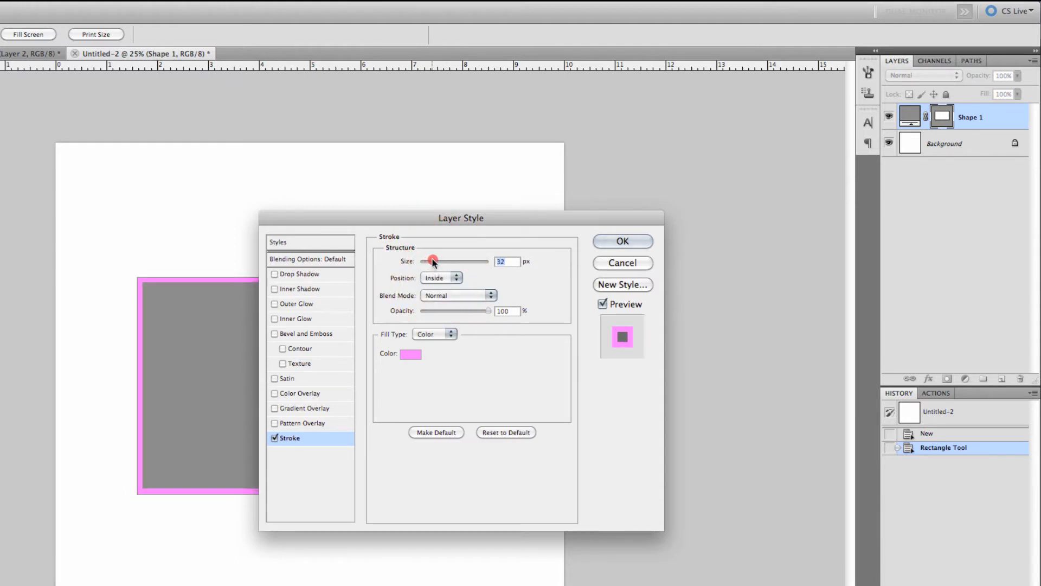
left_click(621, 241)
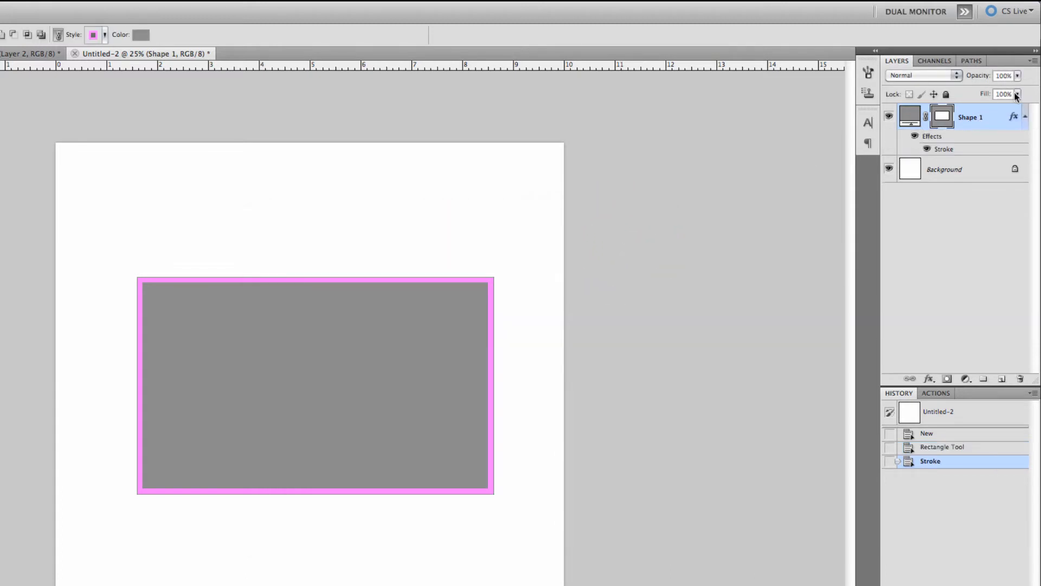
Step: Set the rectangle's fill to 0% and merge the outline into a plain layer
left_click(1018, 93)
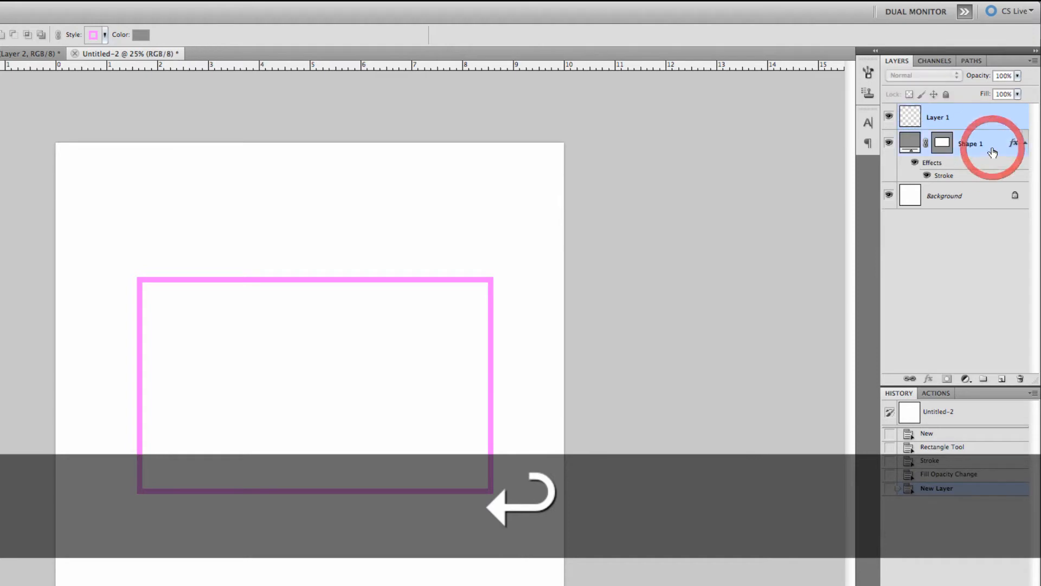
right_click(970, 143)
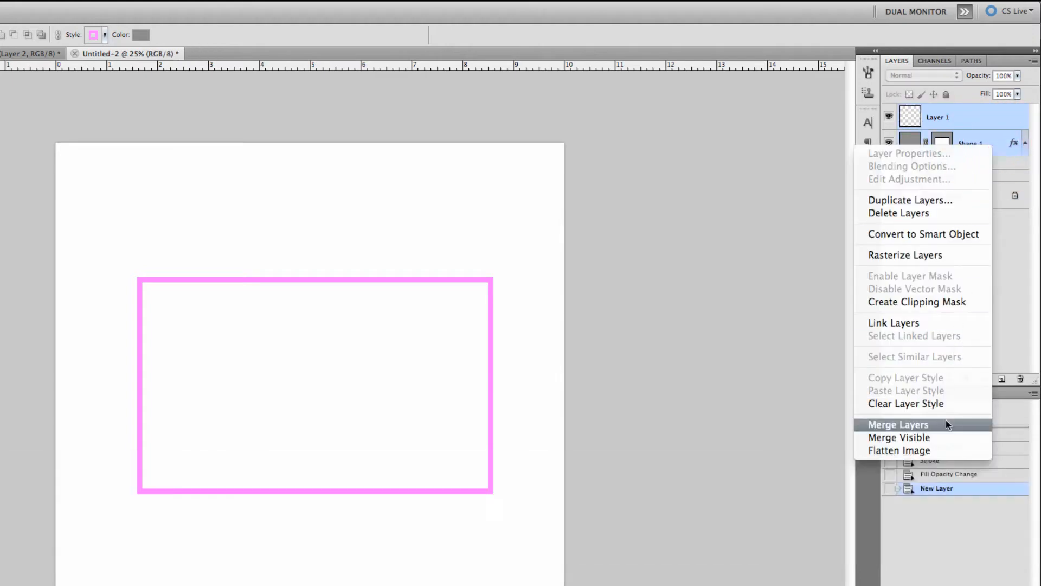
left_click(898, 425)
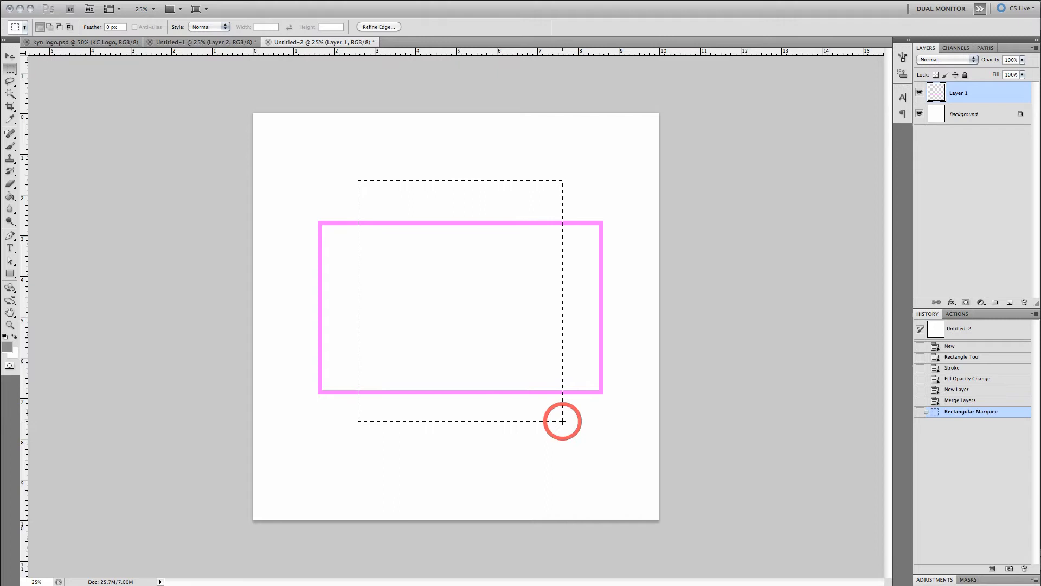
Step: Delete the outline's middle section to leave two pink brackets, then deselect
key("Delete")
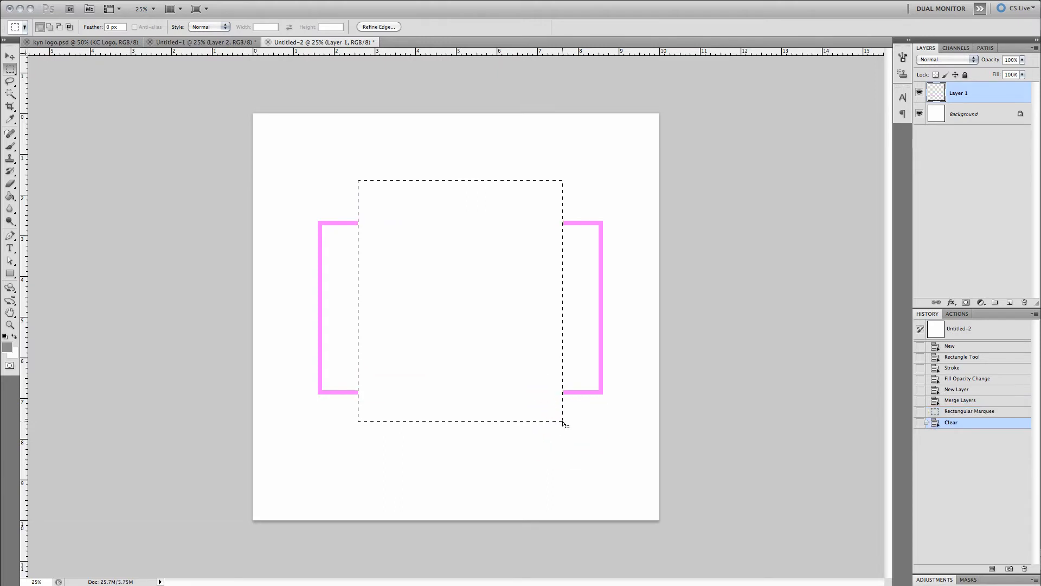
key("cmd+d")
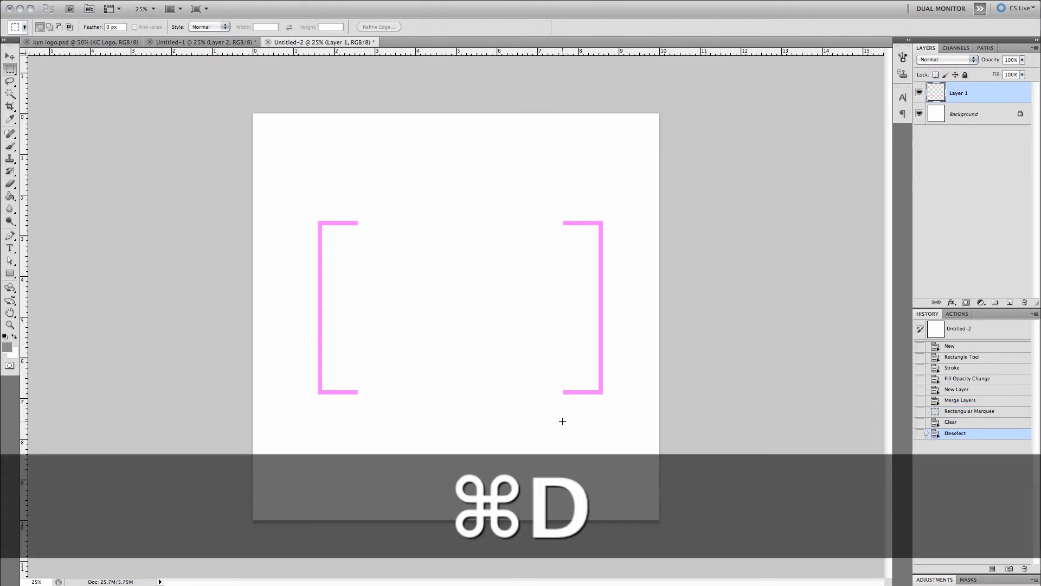
left_click(10, 249)
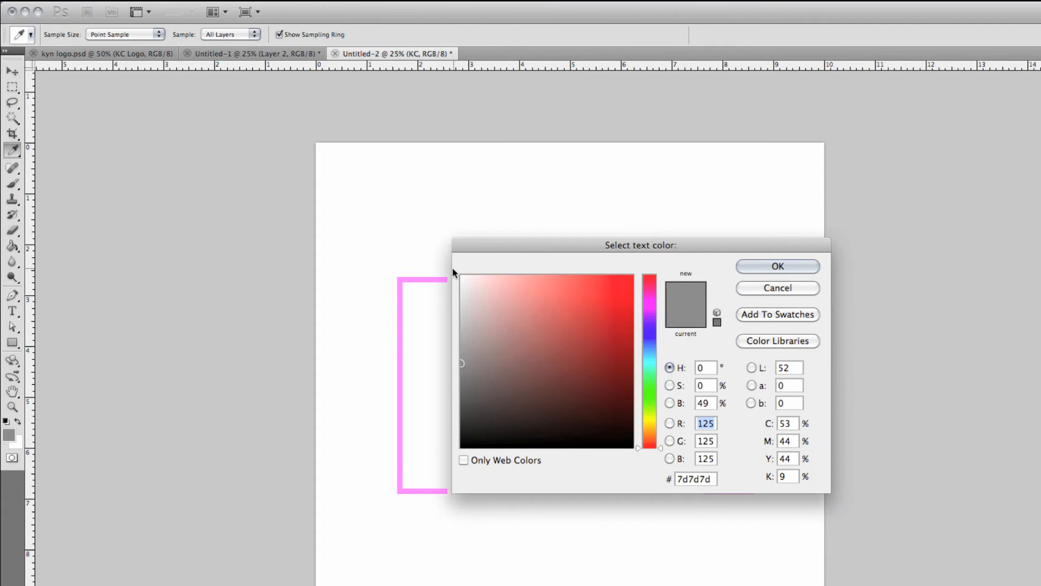
Step: Add 'KC' text coloured with the brackets' sampled pink and place it between them
left_click(777, 267)
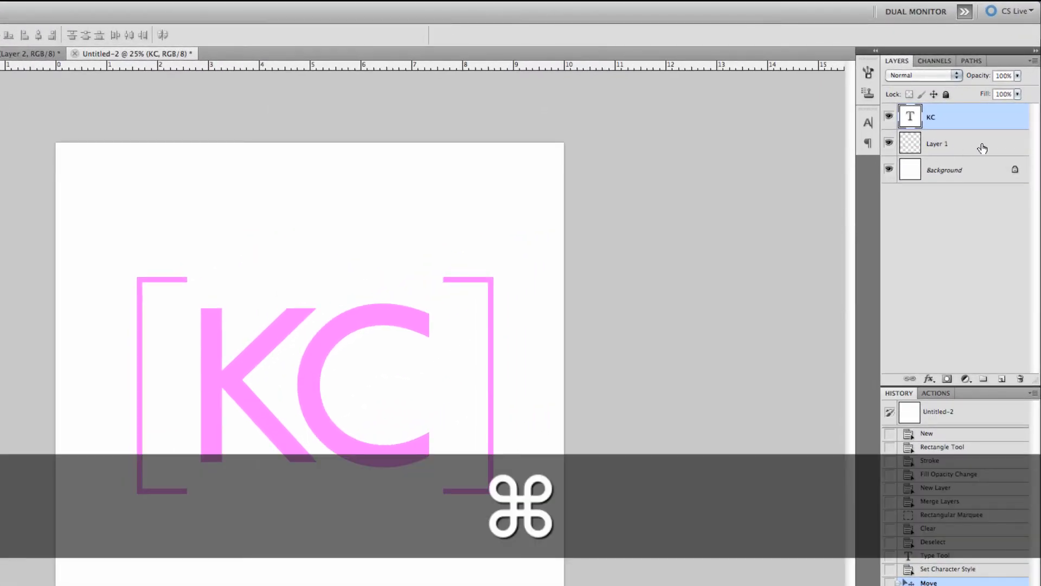
Step: Group the brackets and text layers, duplicate the group and add a new empty layer
left_click(936, 143)
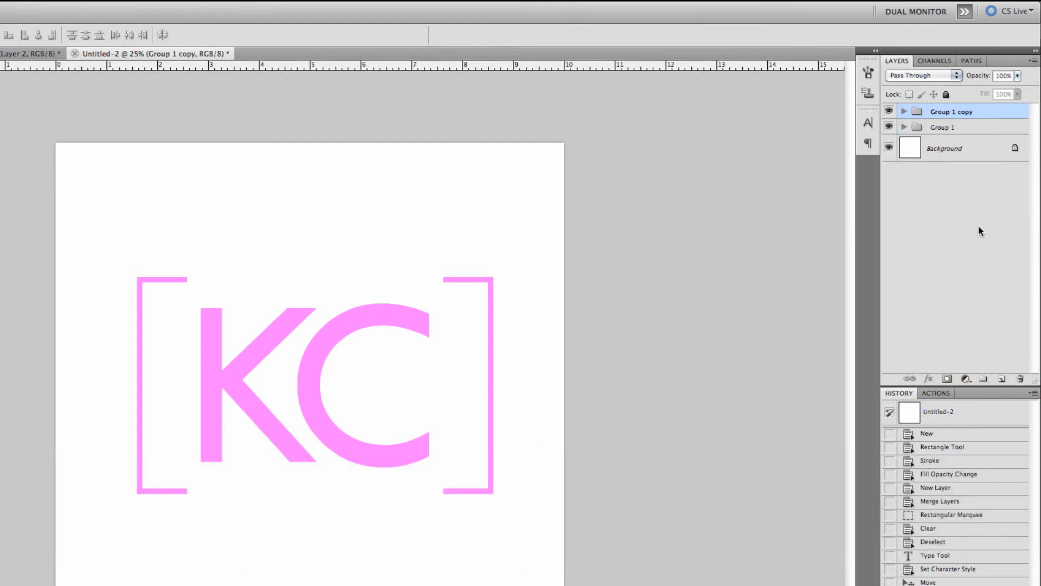
key("cmd+shift+n")
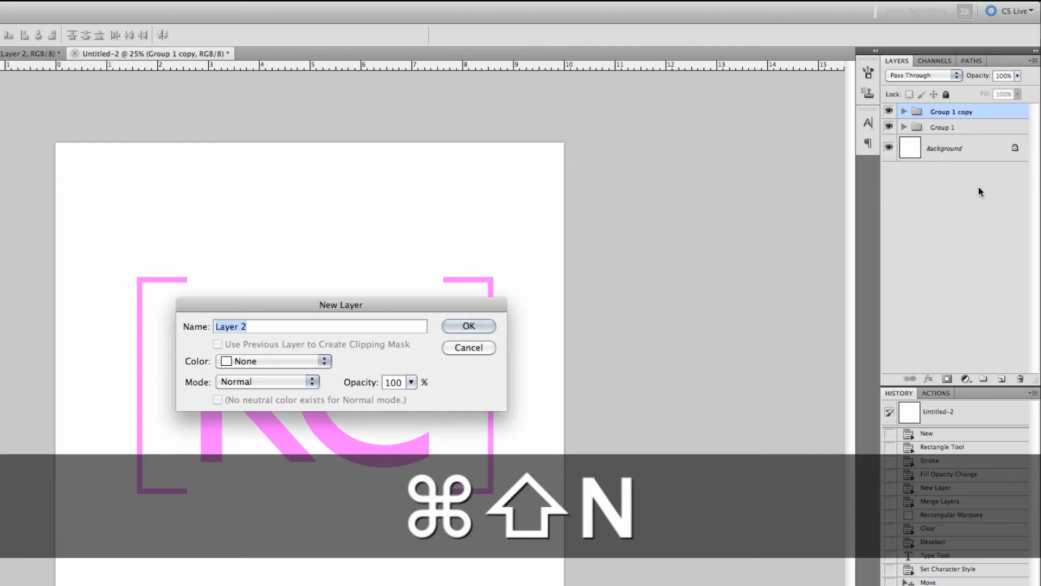
left_click(469, 325)
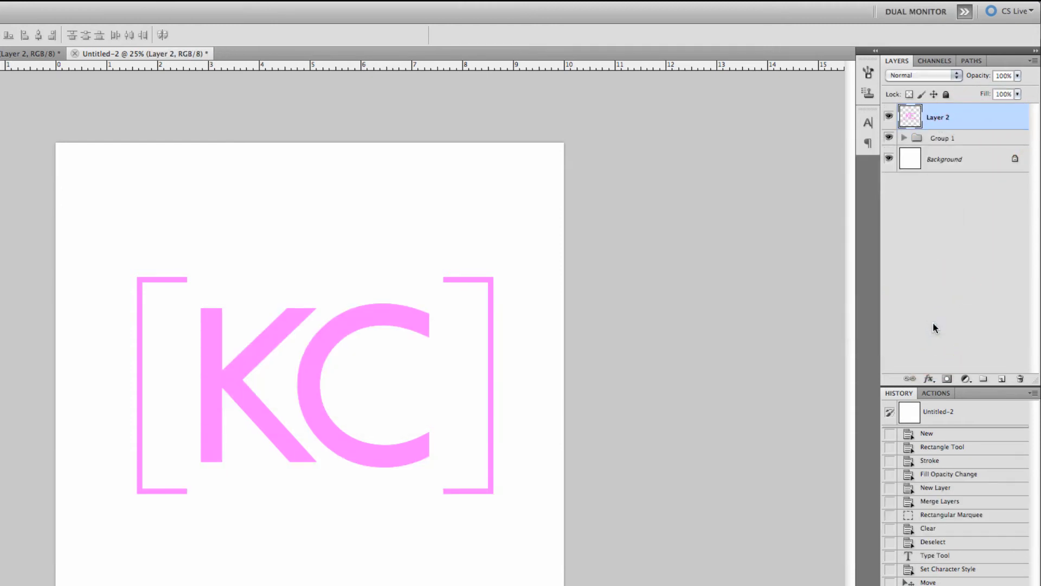
Step: Merge the group copy into Layer 2 and hide the original Group 1
left_click(905, 137)
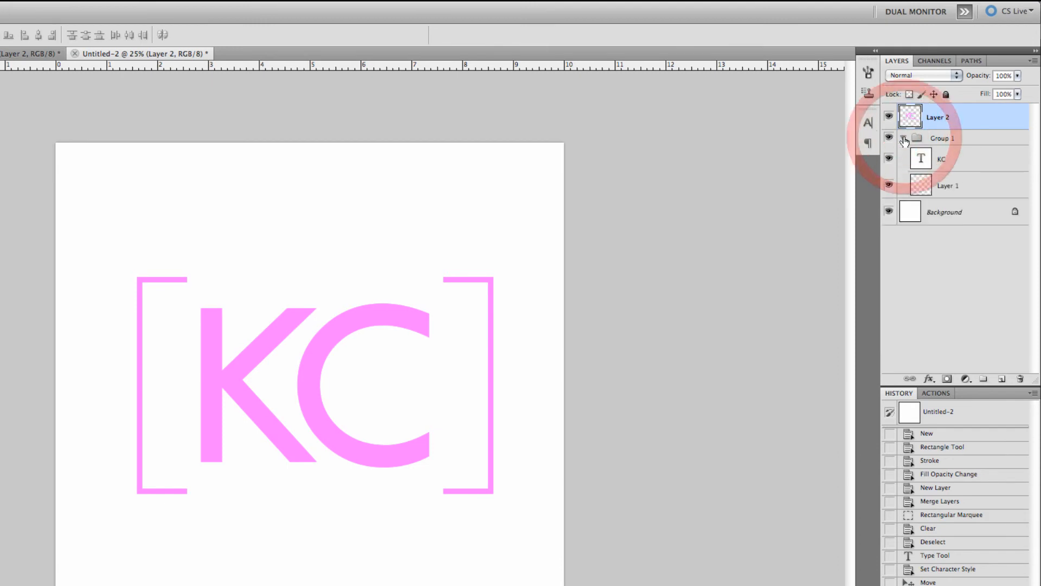
left_click(889, 212)
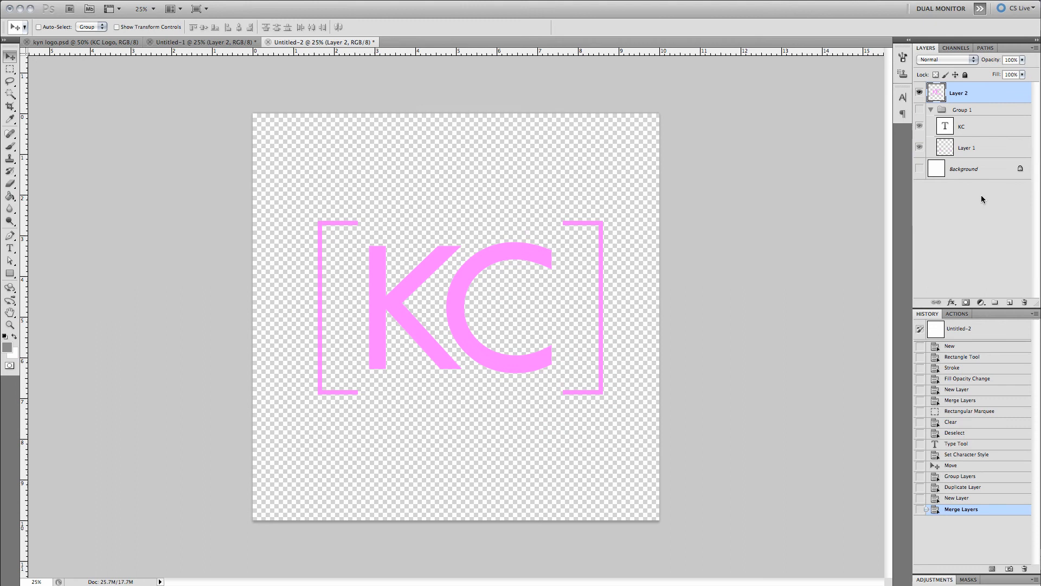
mouse_move(990, 223)
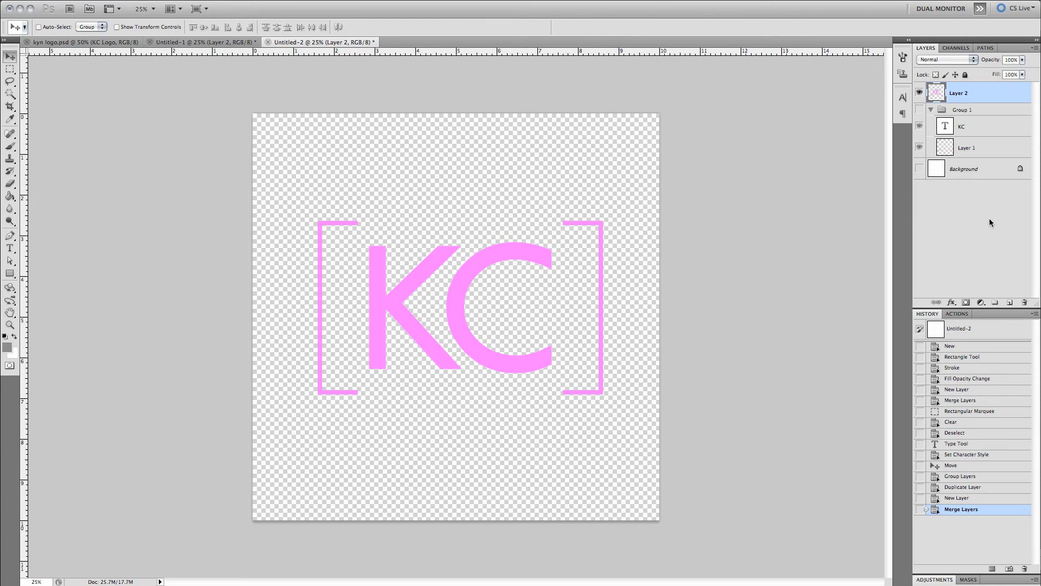
mouse_move(988, 227)
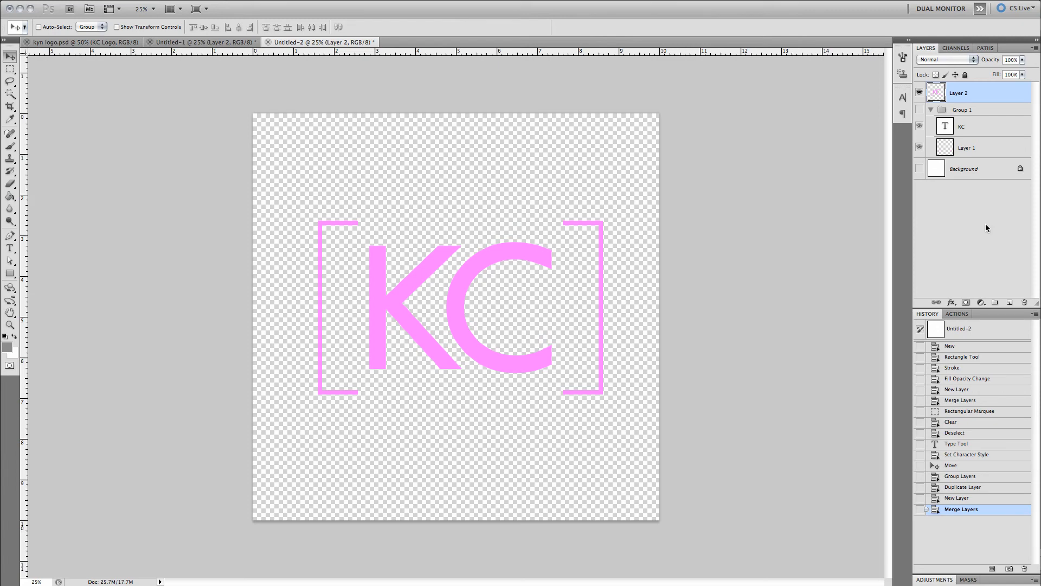